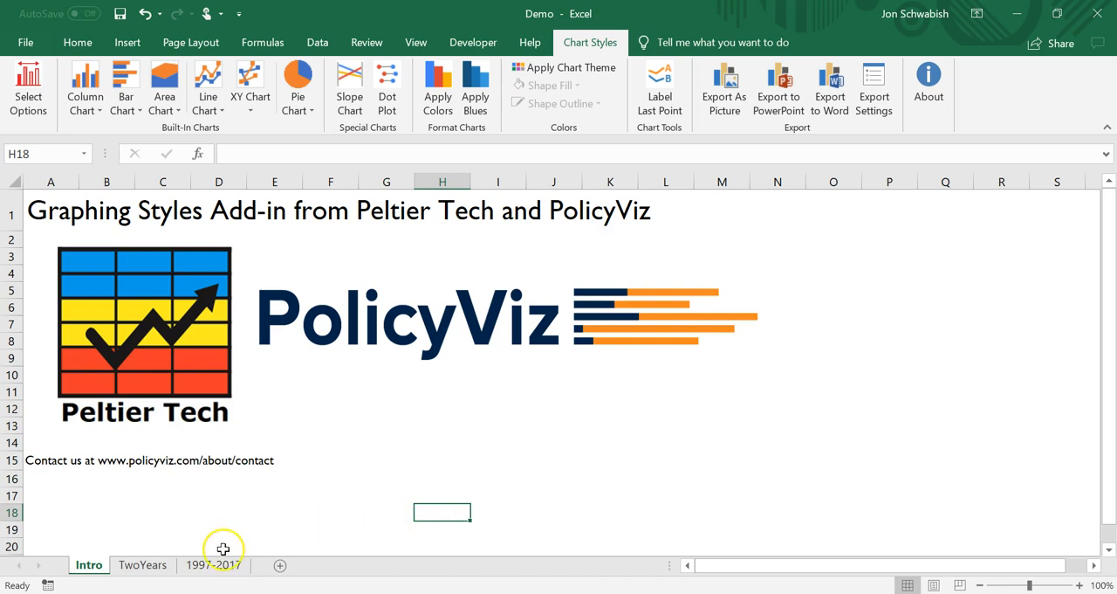
Step: Show the TwoYears sheet with six countries' 1997 and 2017 values
click(142, 565)
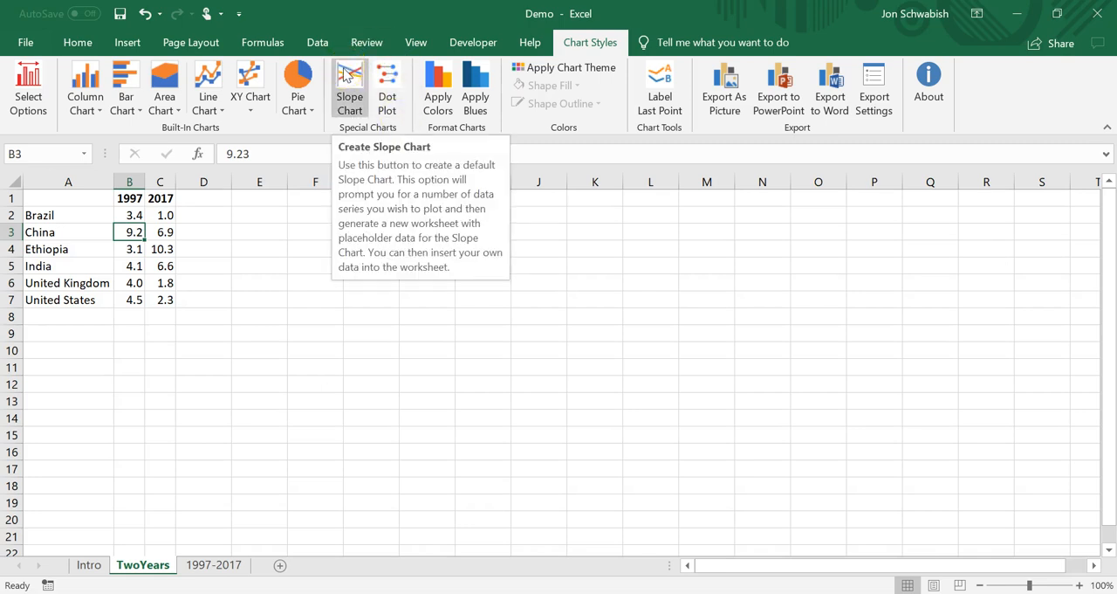
Step: Insert a Slope Chart sheet with a six-group placeholder chart from Chart Styles
click(349, 83)
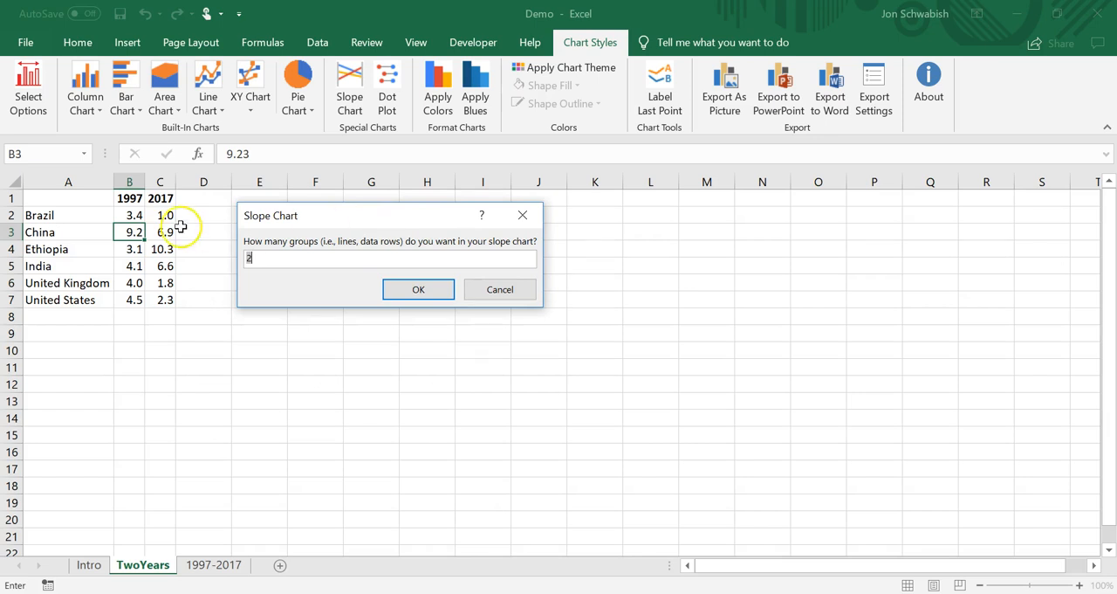
mouse_move(57, 214)
text(6)
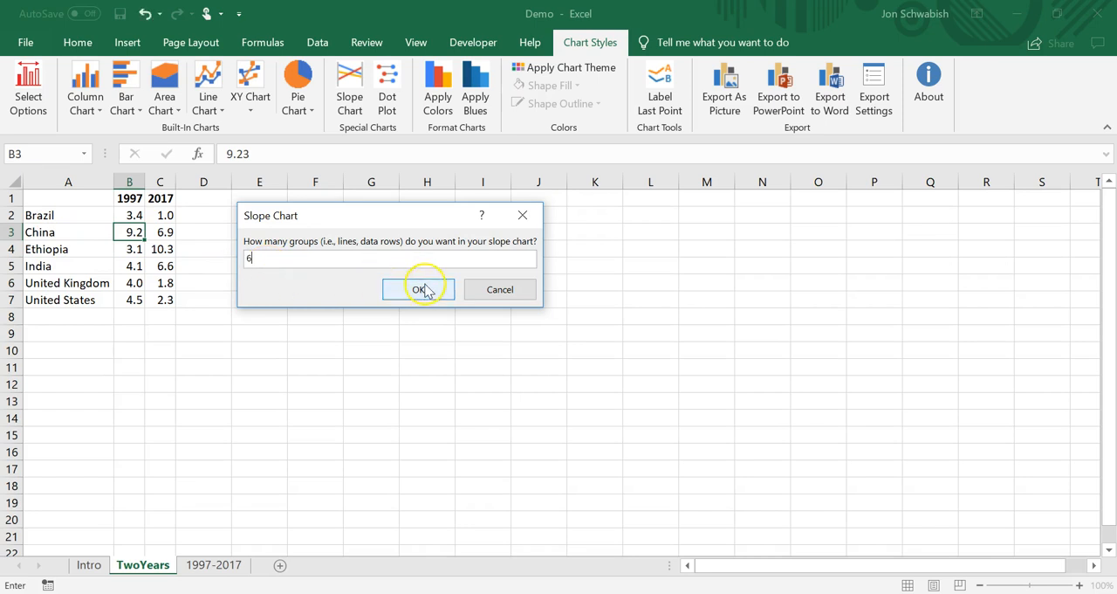
click(419, 289)
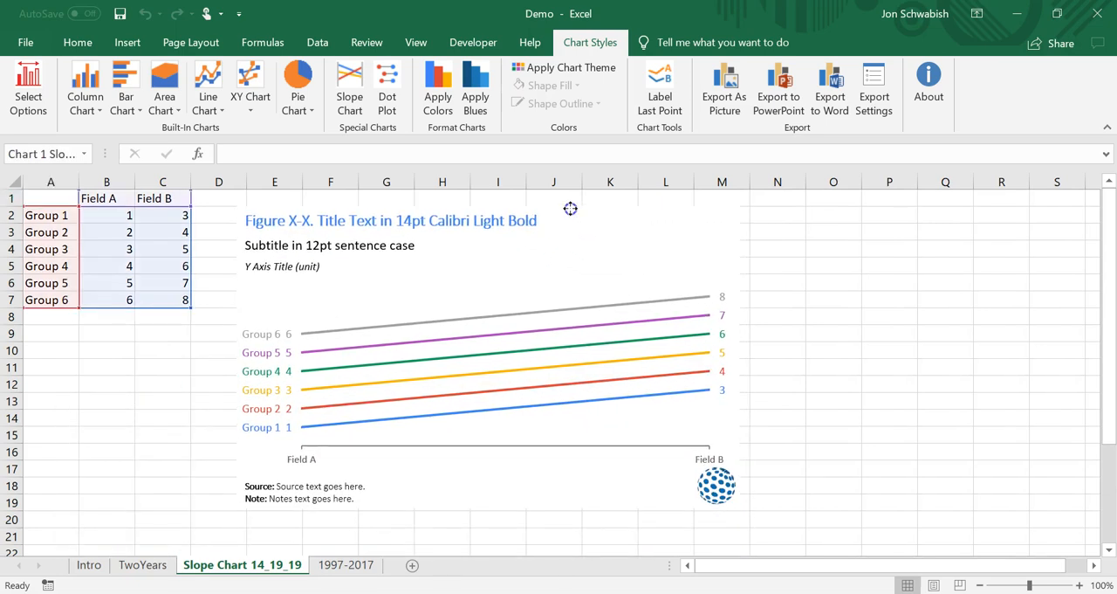
Step: Select the placeholder slope chart, then return to the TwoYears sheet
click(570, 209)
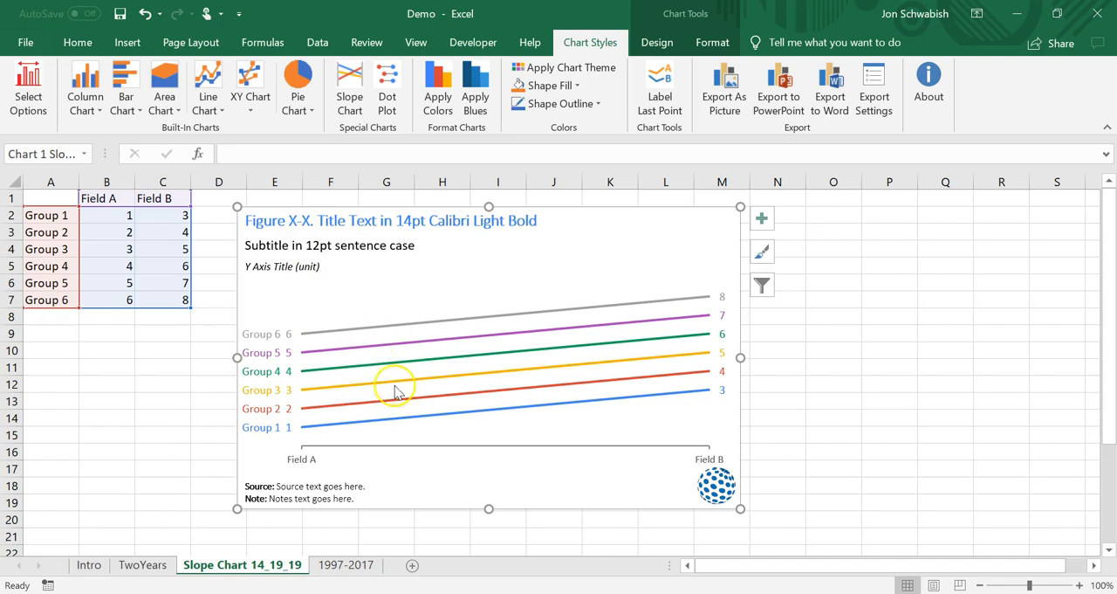
mouse_move(303, 500)
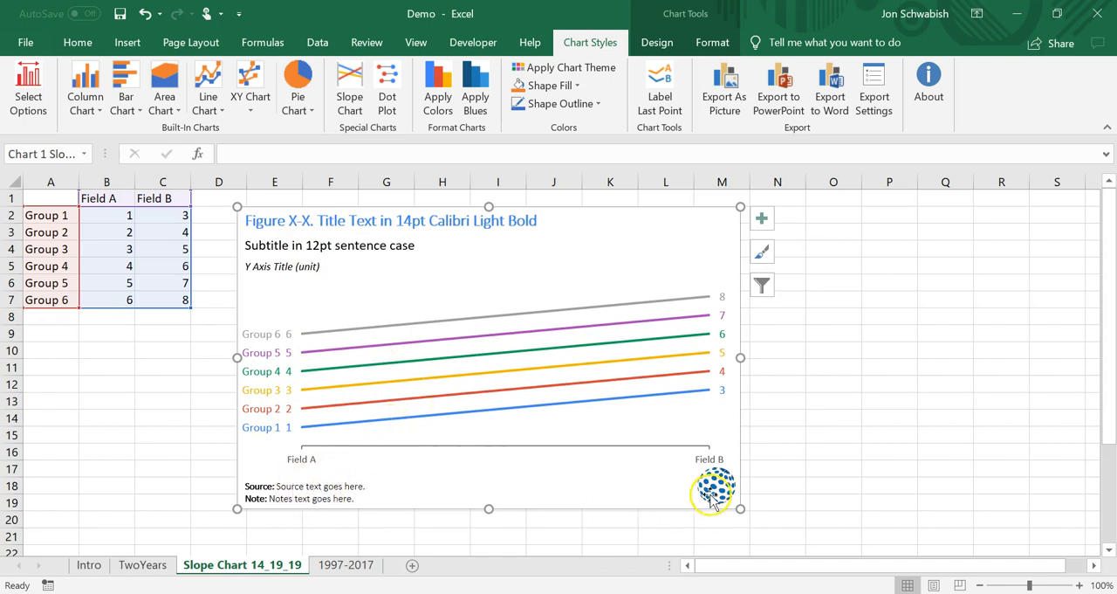
mouse_move(208, 550)
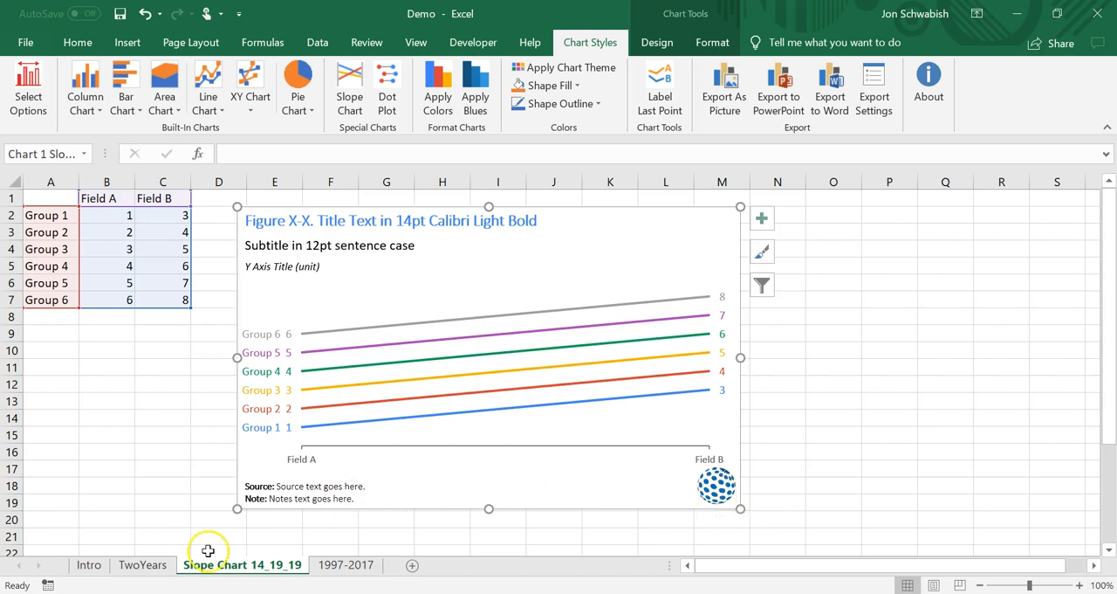
click(143, 565)
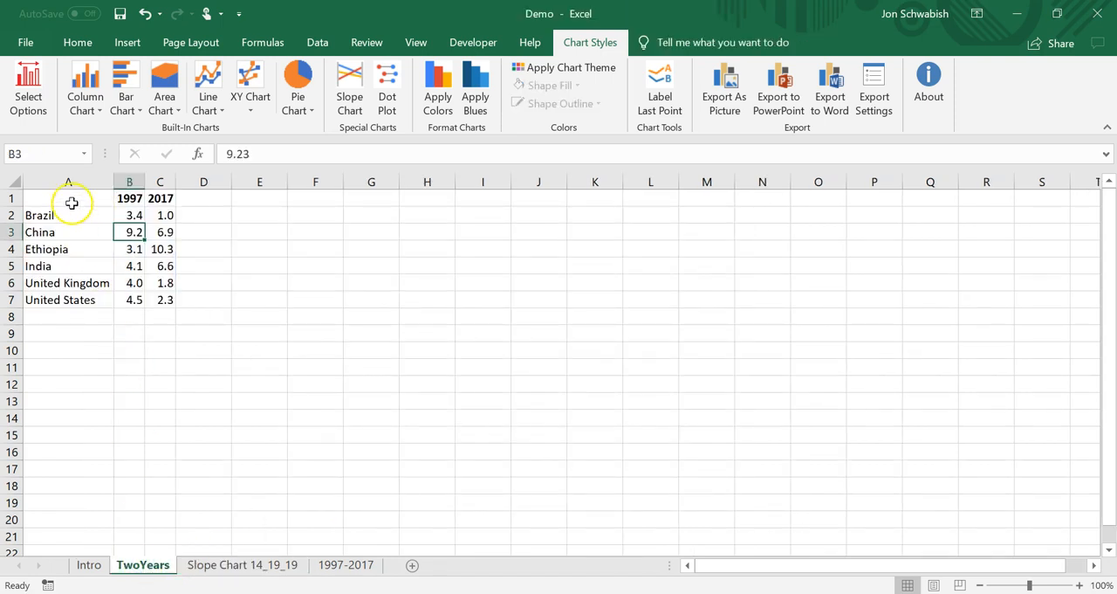
Step: Select the country names with 1997 and 2017 values and move to the Slope Chart sheet
drag(68, 198, 160, 299)
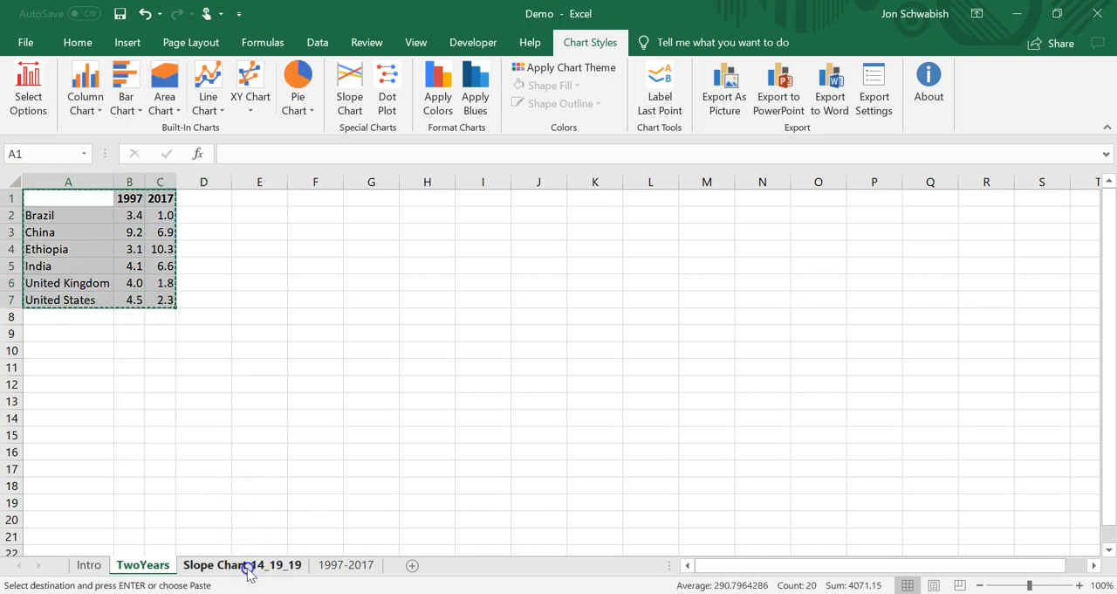
click(242, 564)
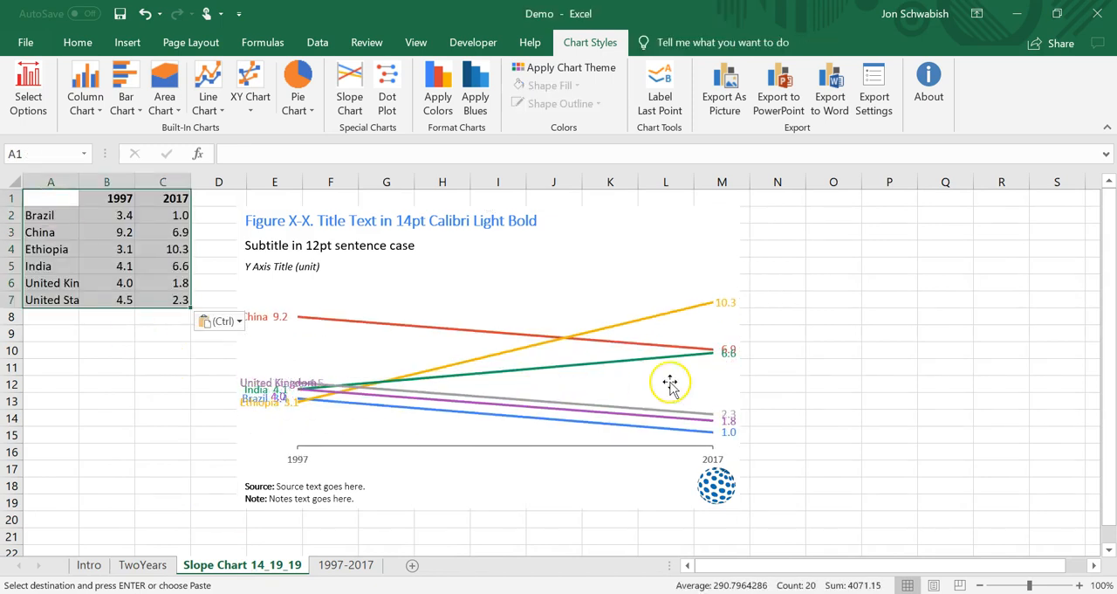
mouse_move(664, 372)
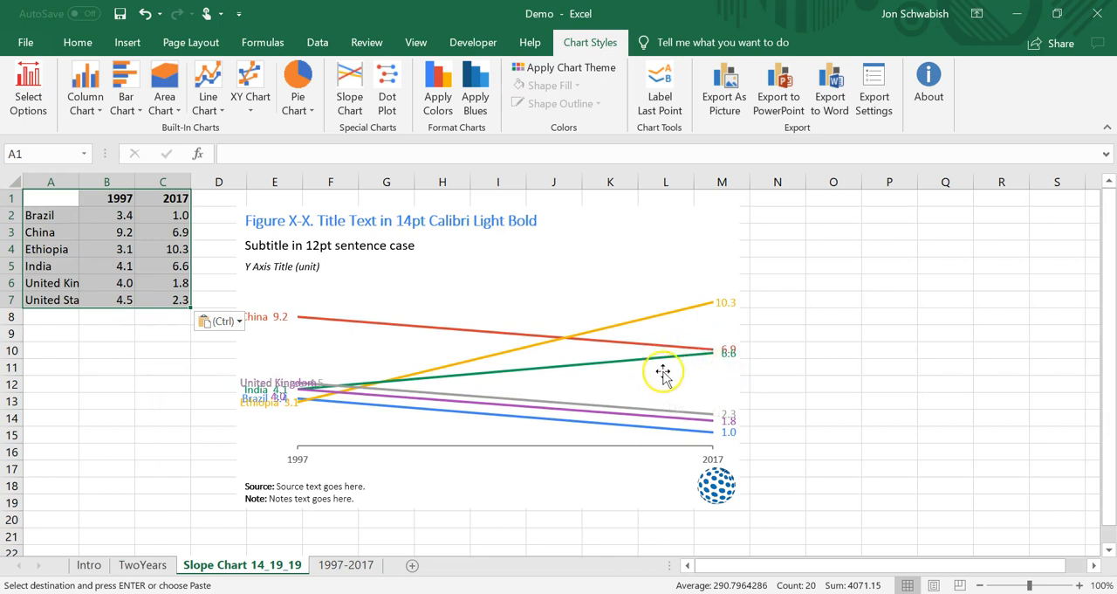
mouse_move(319, 400)
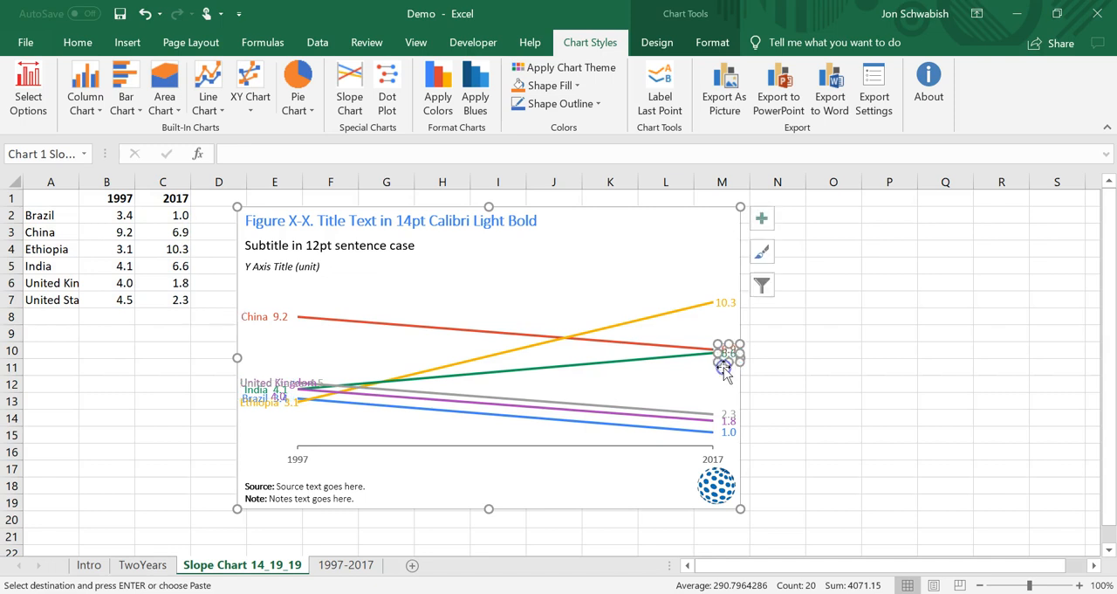
Step: Shrink the slope chart's plot area from the left so country labels fit
right_click(724, 367)
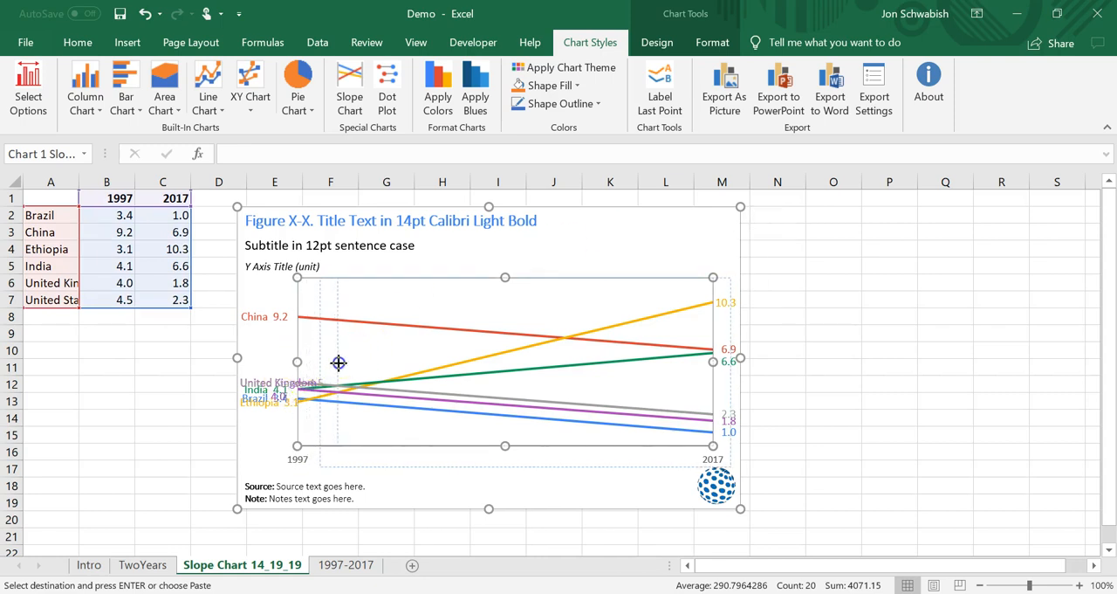
click(338, 362)
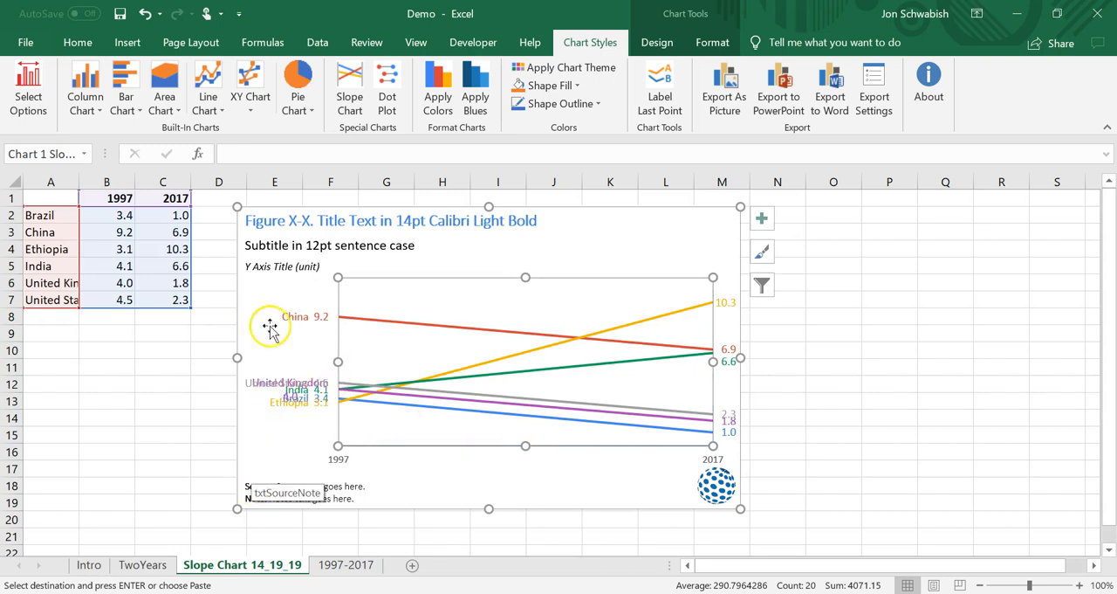
mouse_move(387, 83)
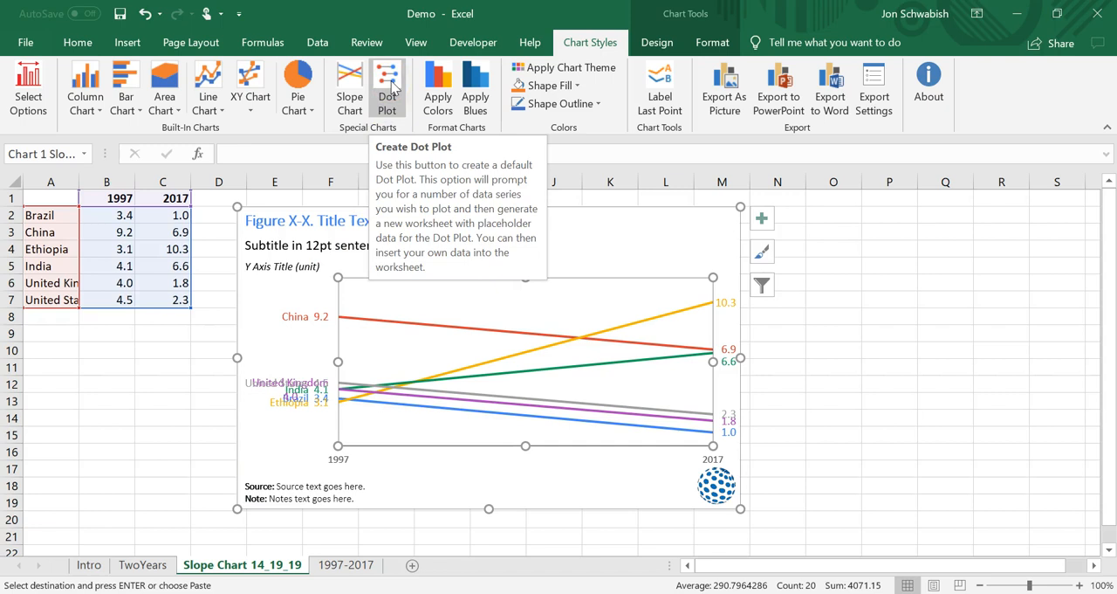
Step: Insert a six-line placeholder Dot Plot sheet, select its chart, and return to TwoYears
click(387, 85)
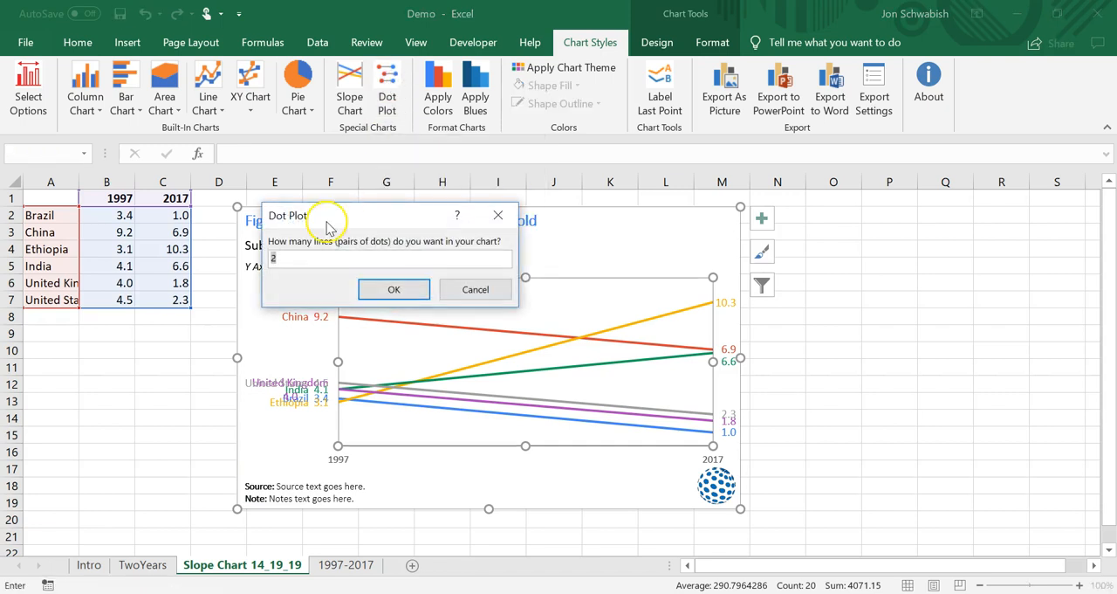
text(6)
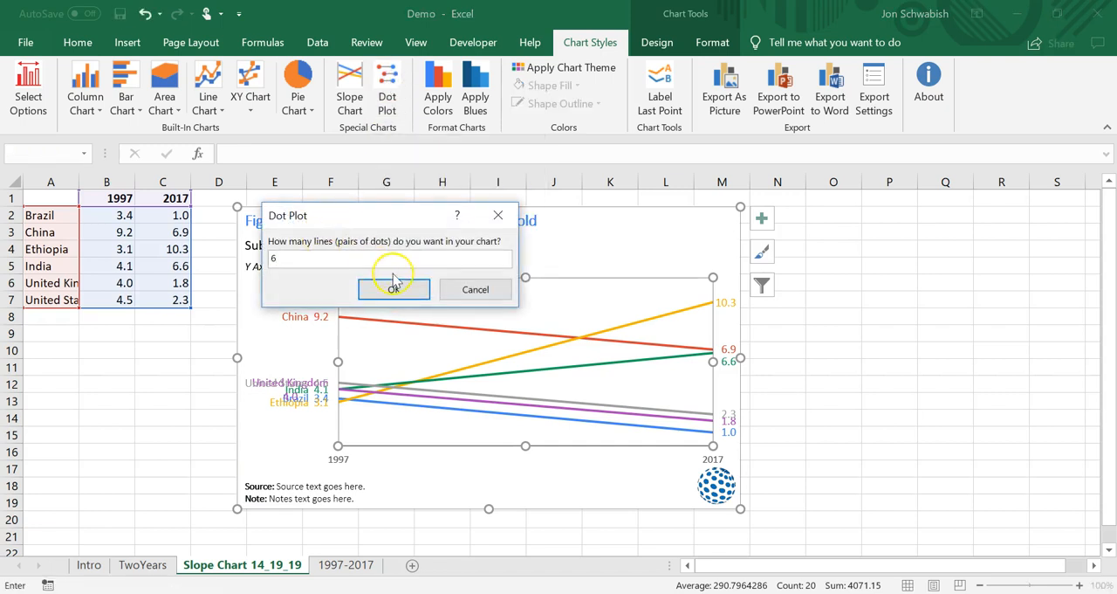
click(394, 289)
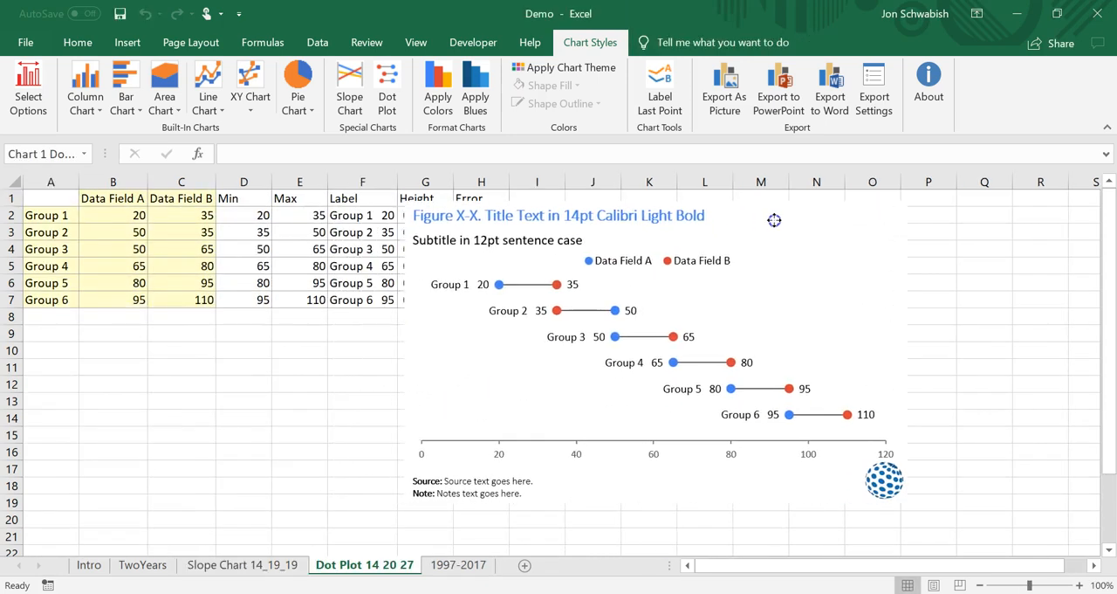
click(774, 219)
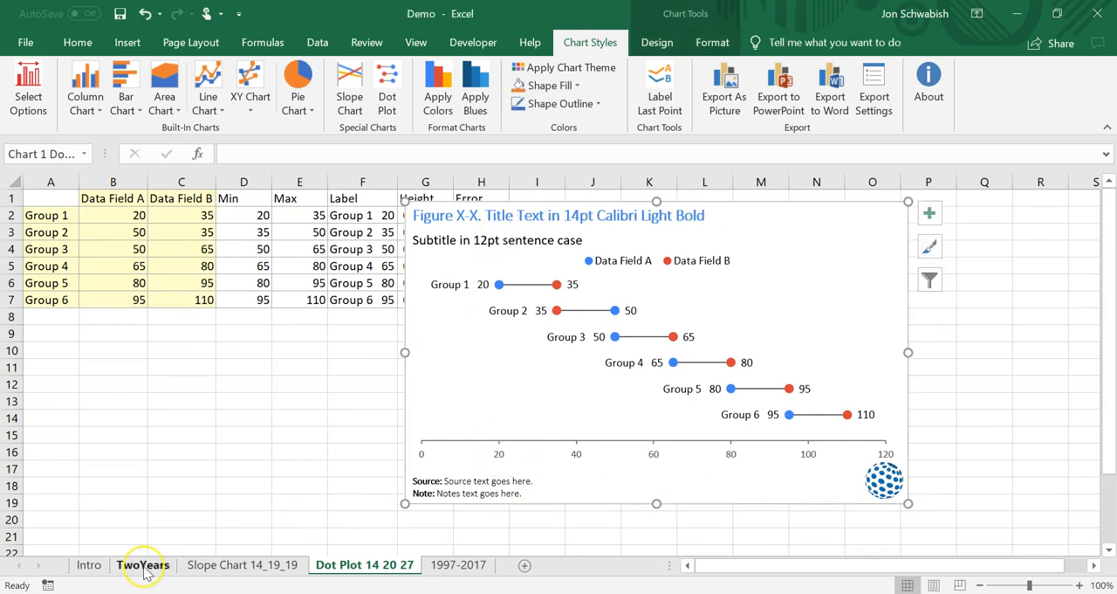
click(142, 564)
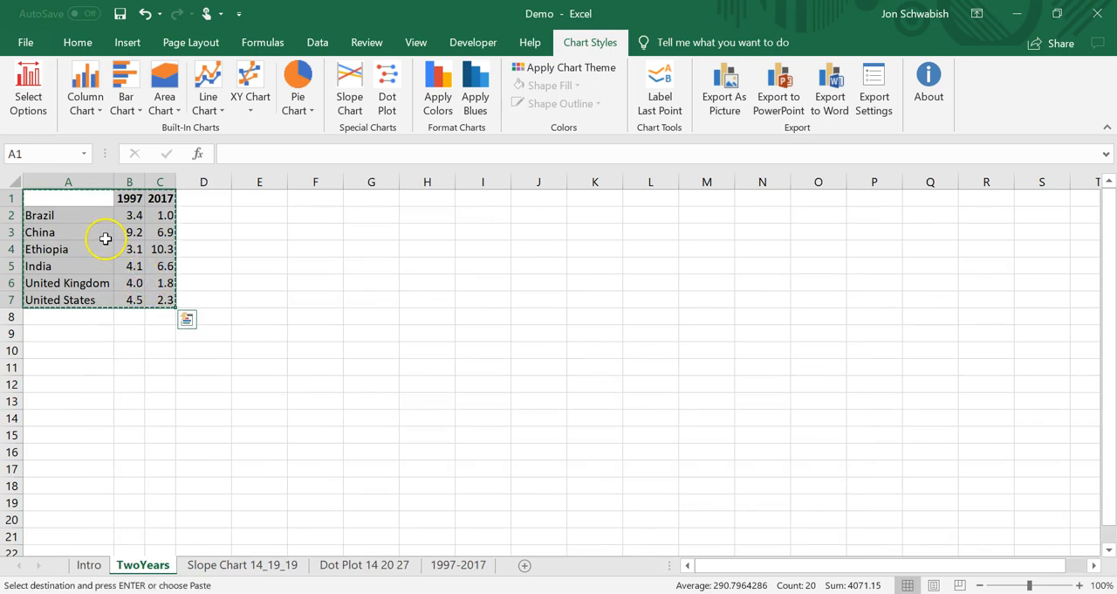
Step: Paste the six countries' 1997/2017 data into the Dot Plot sheet and deselect the chart
click(364, 564)
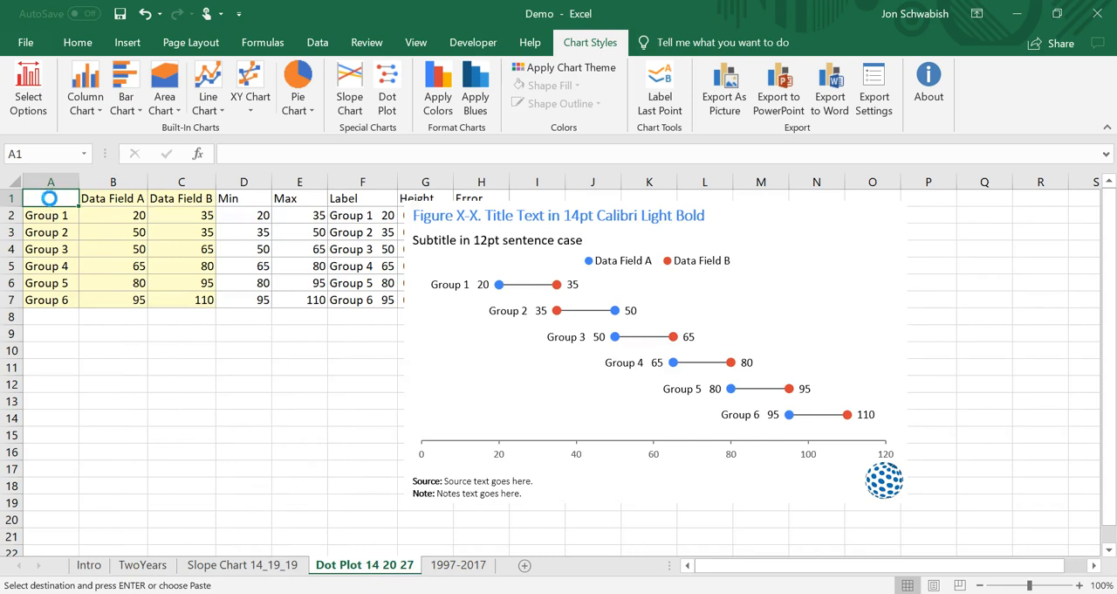
key(ctrl+v)
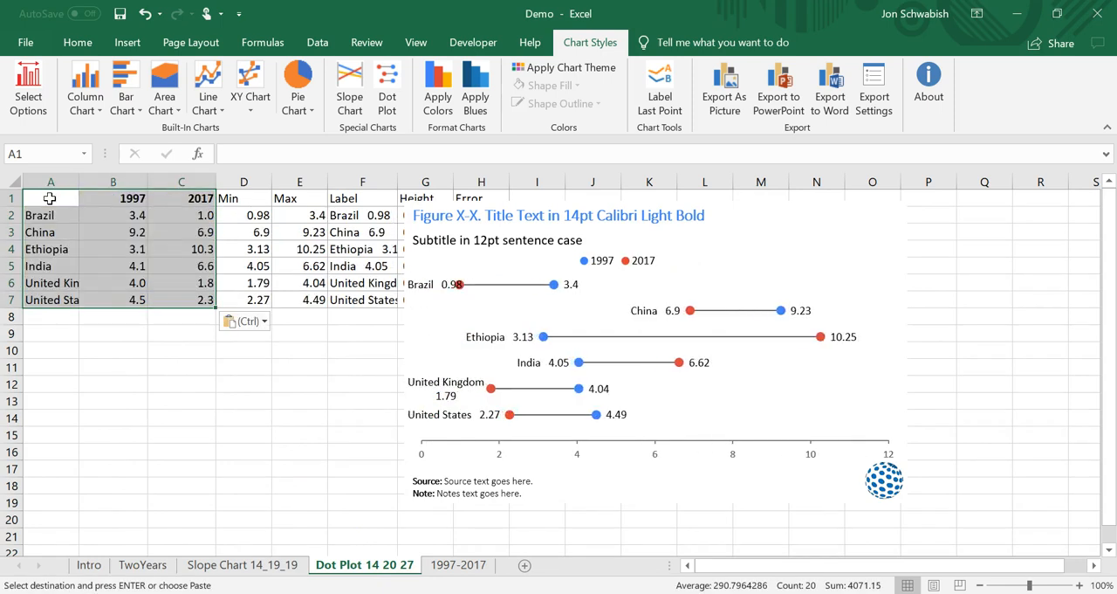
mouse_move(741, 397)
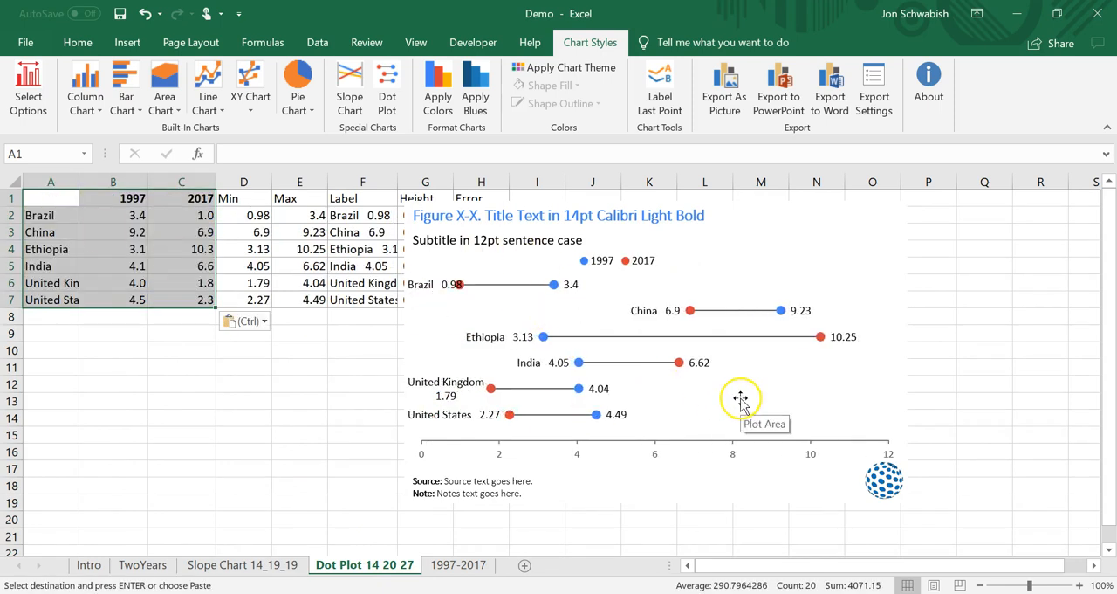
mouse_move(895, 277)
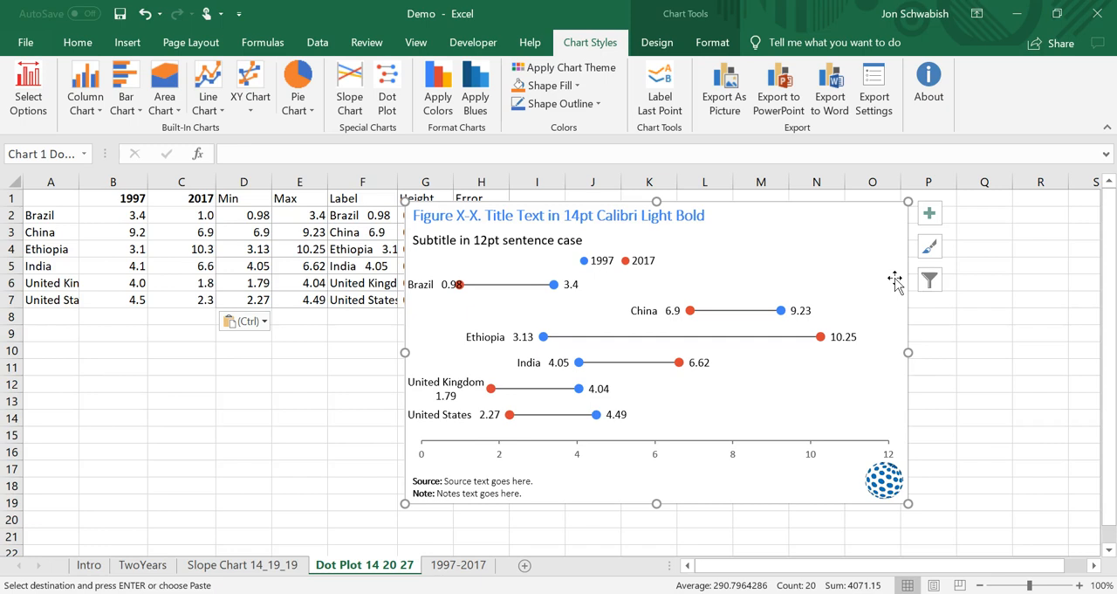
click(984, 299)
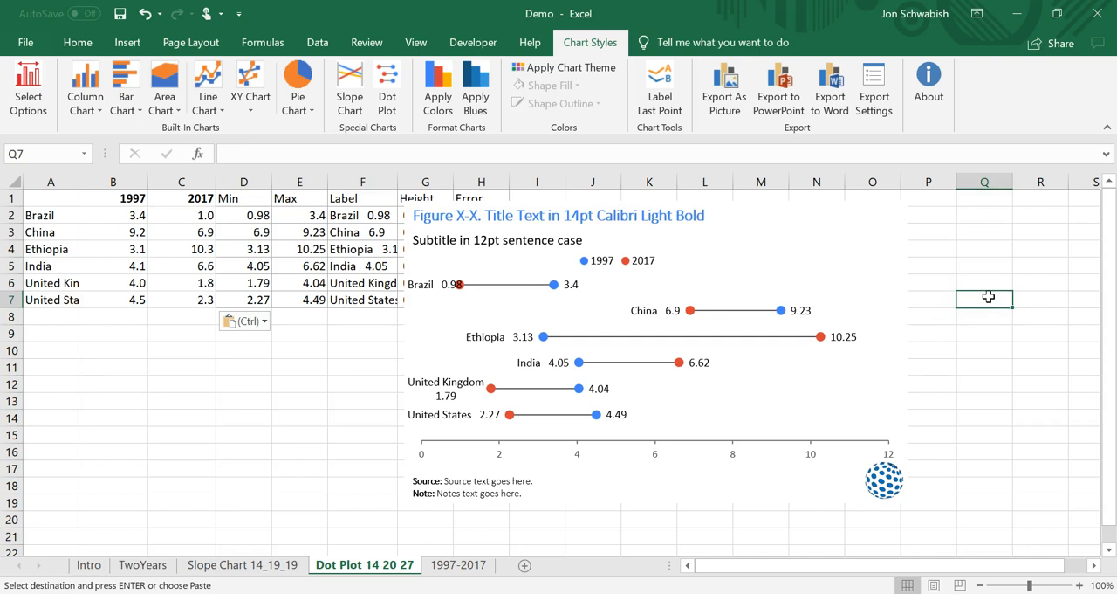